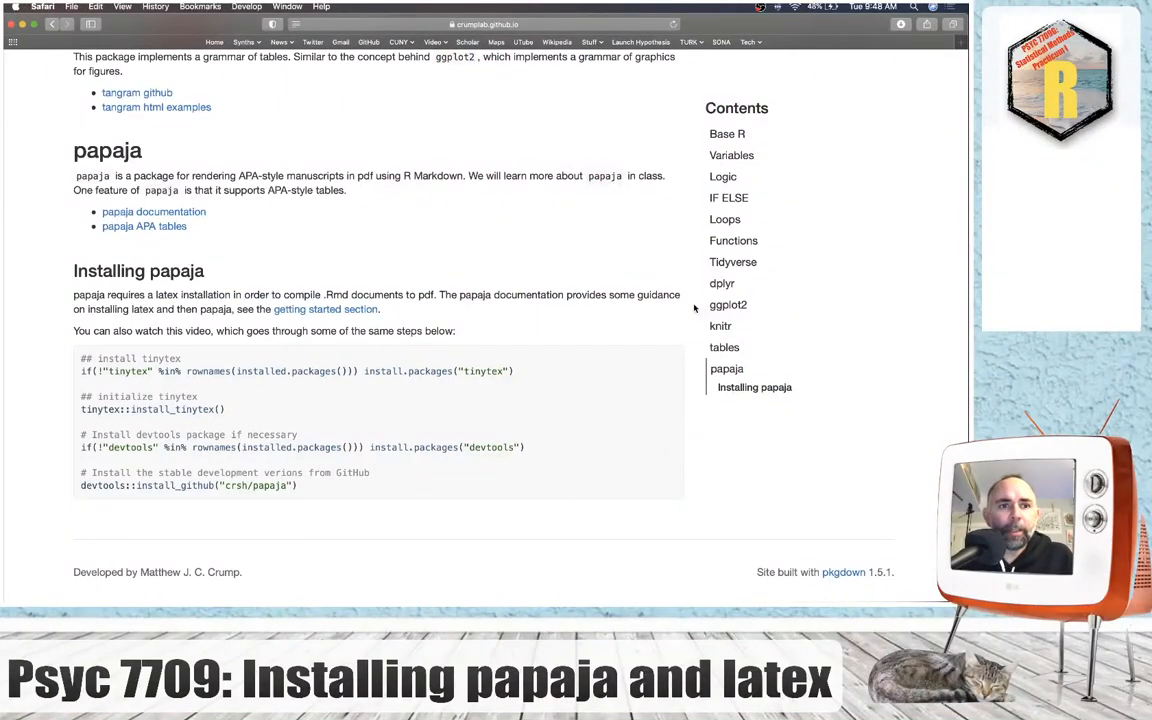
# Consult the papaja getting-started guide for its installation prerequisites.
pyautogui.doubleClick(108, 152)
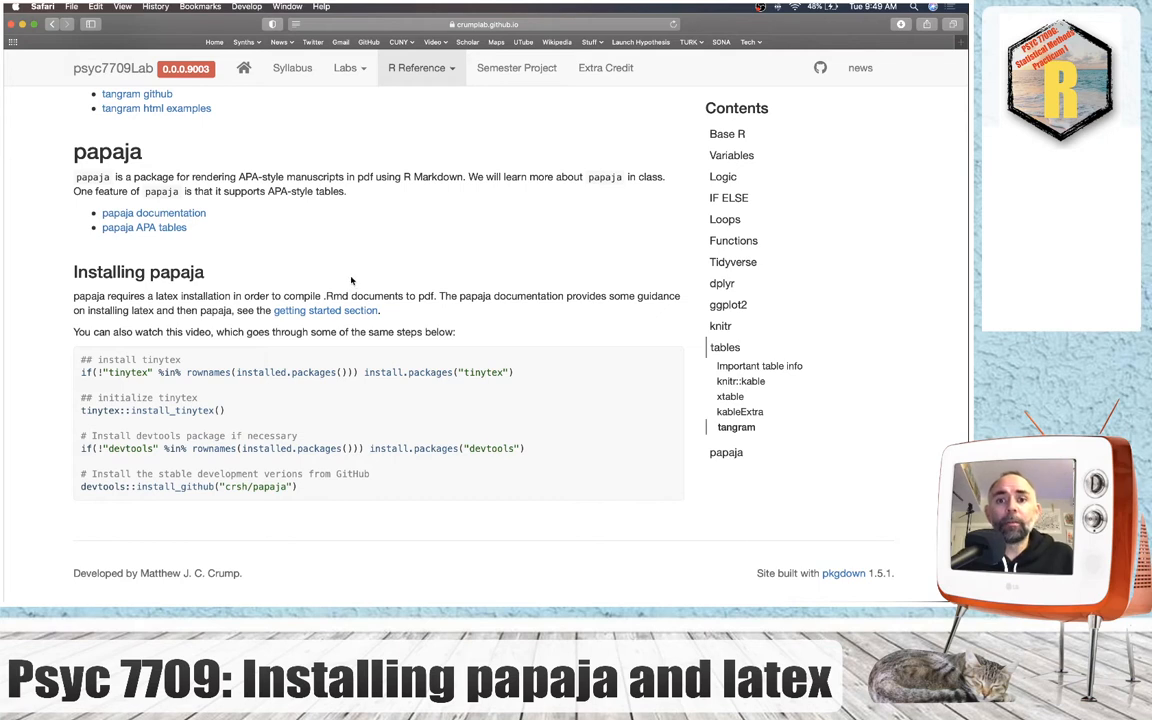
pyautogui.moveTo(292, 244)
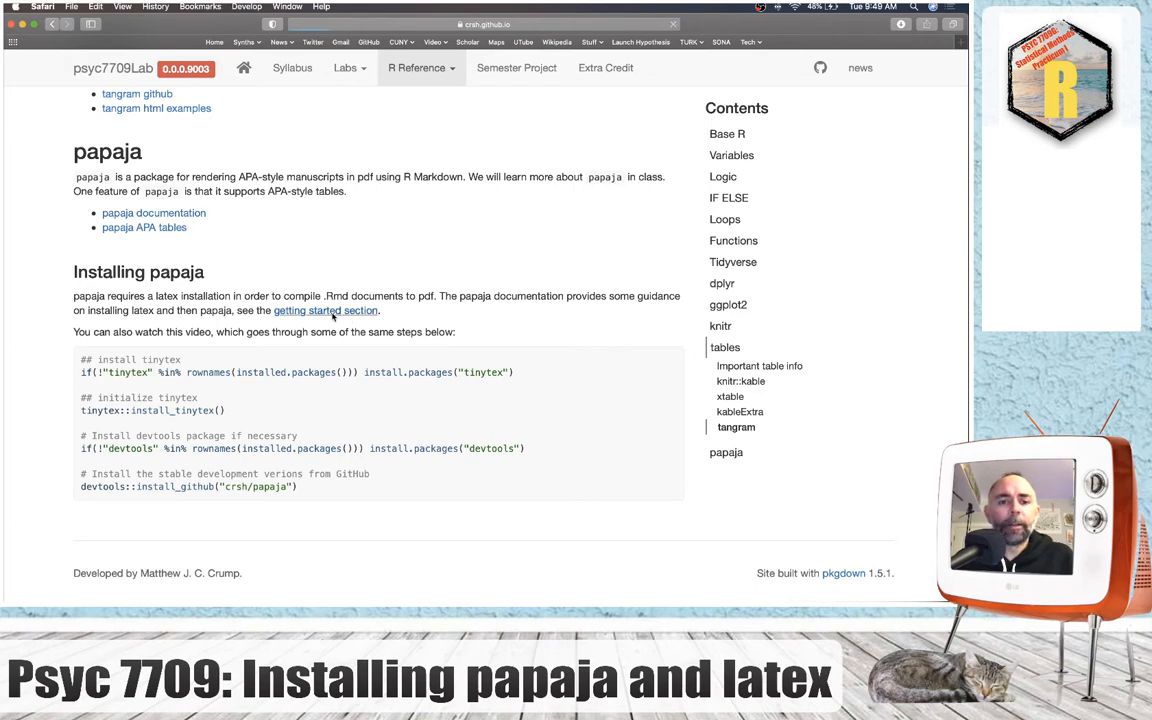
pyautogui.click(326, 310)
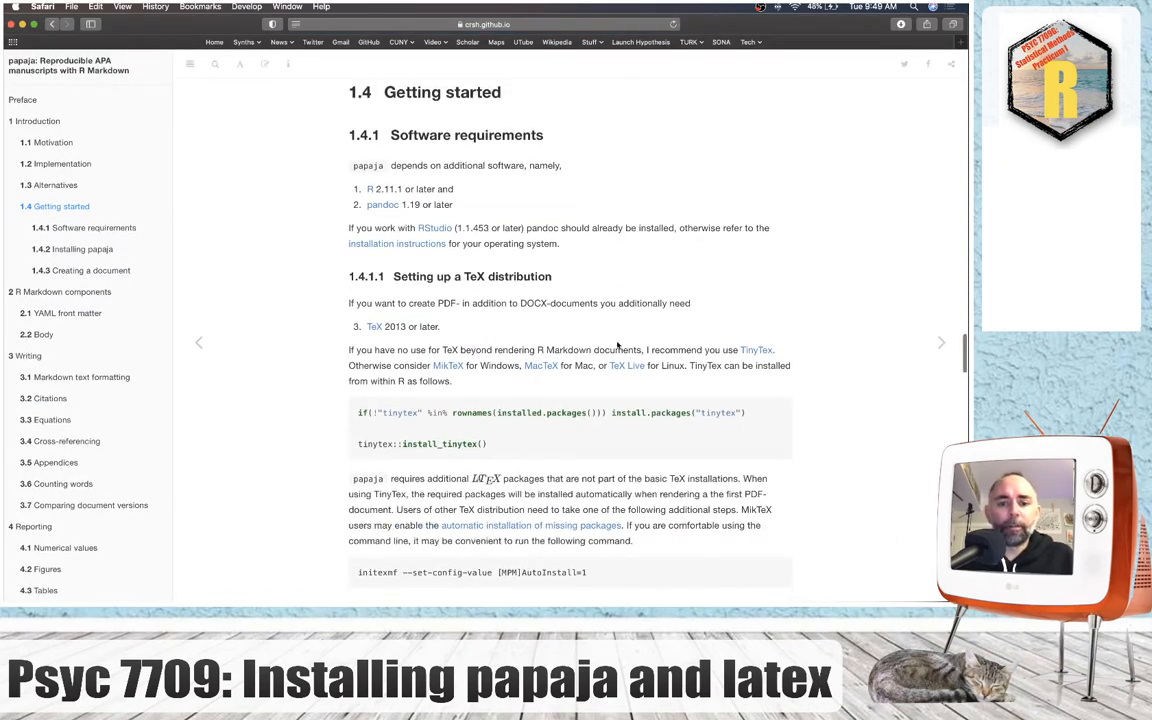
pyautogui.scroll(-3)
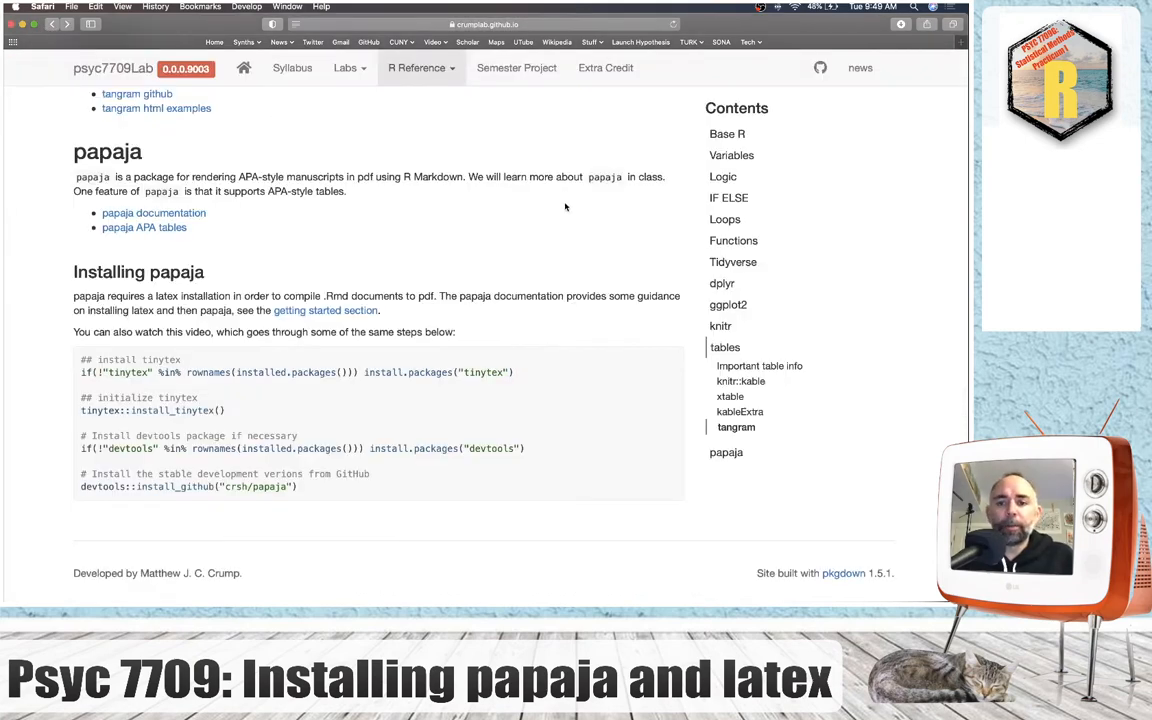
pyautogui.moveTo(560, 200)
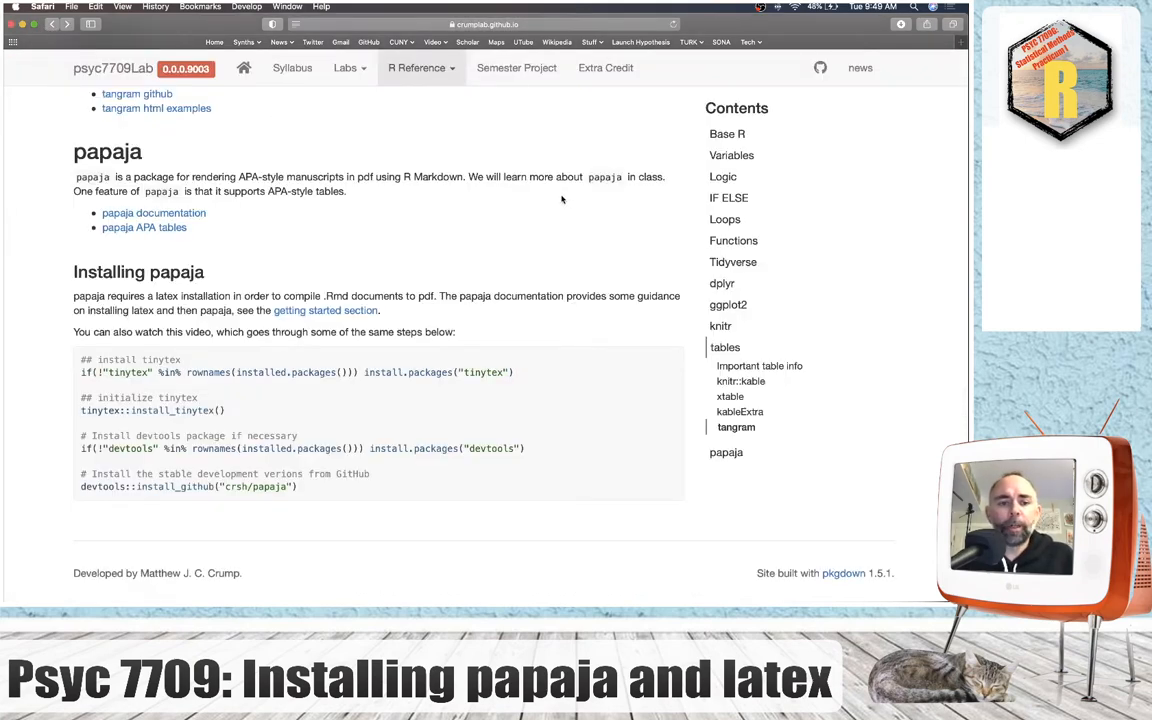
pyautogui.moveTo(556, 236)
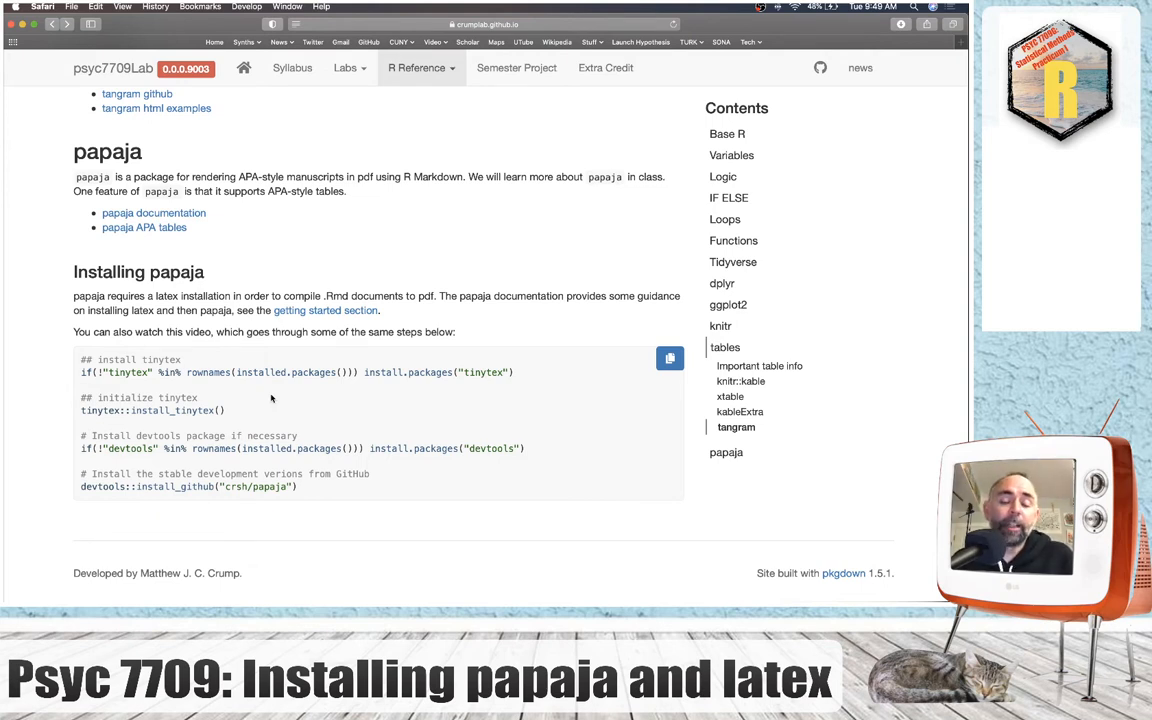
pyautogui.moveTo(244, 410)
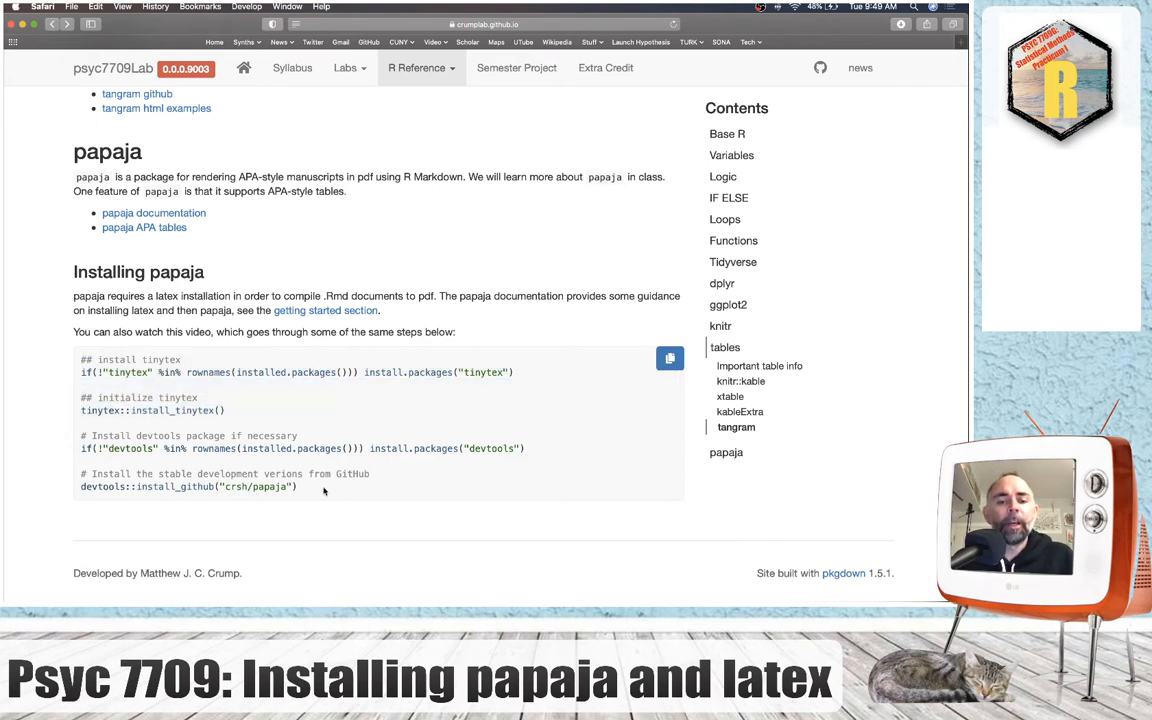
pyautogui.moveTo(80, 448); pyautogui.dragTo(296, 488)
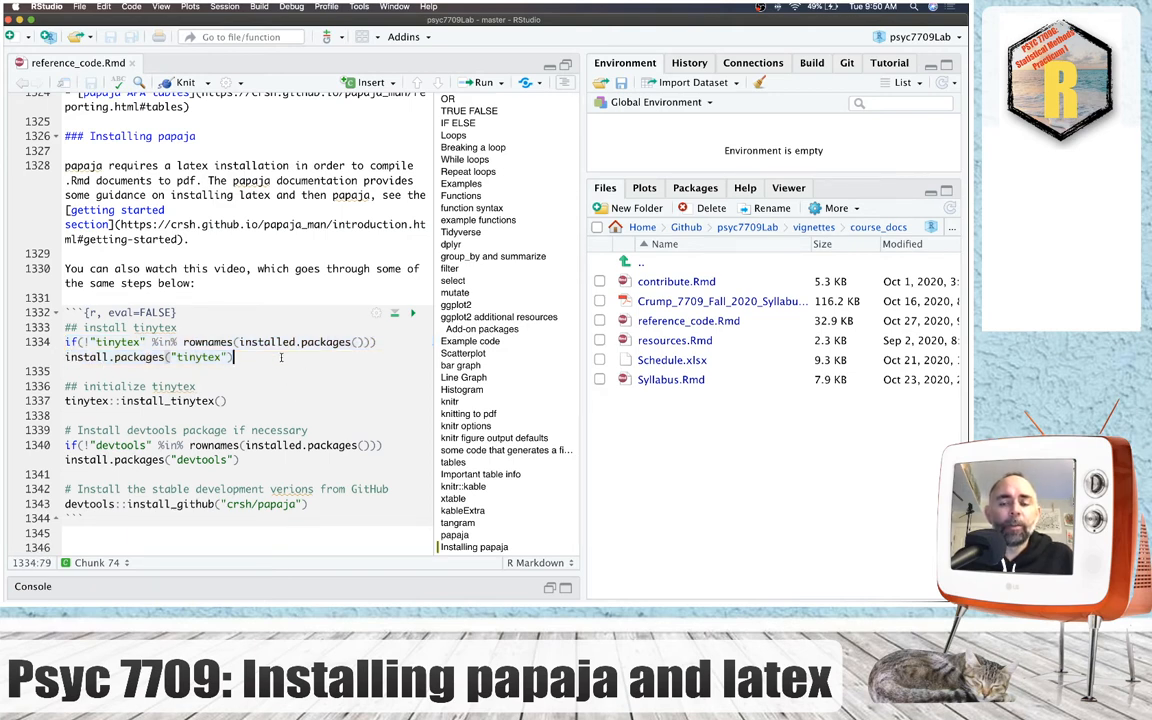
# Show the installed package library and confirm tinytex 0.25 is already installed.
pyautogui.click(696, 188)
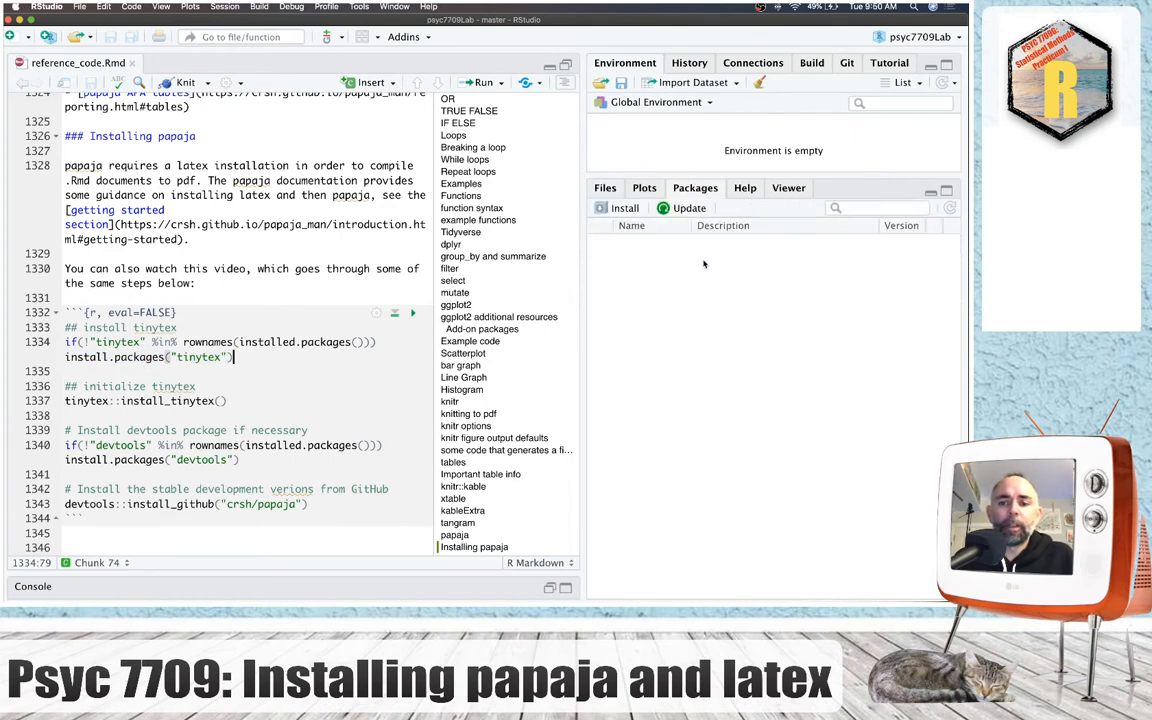
pyautogui.click(616, 208)
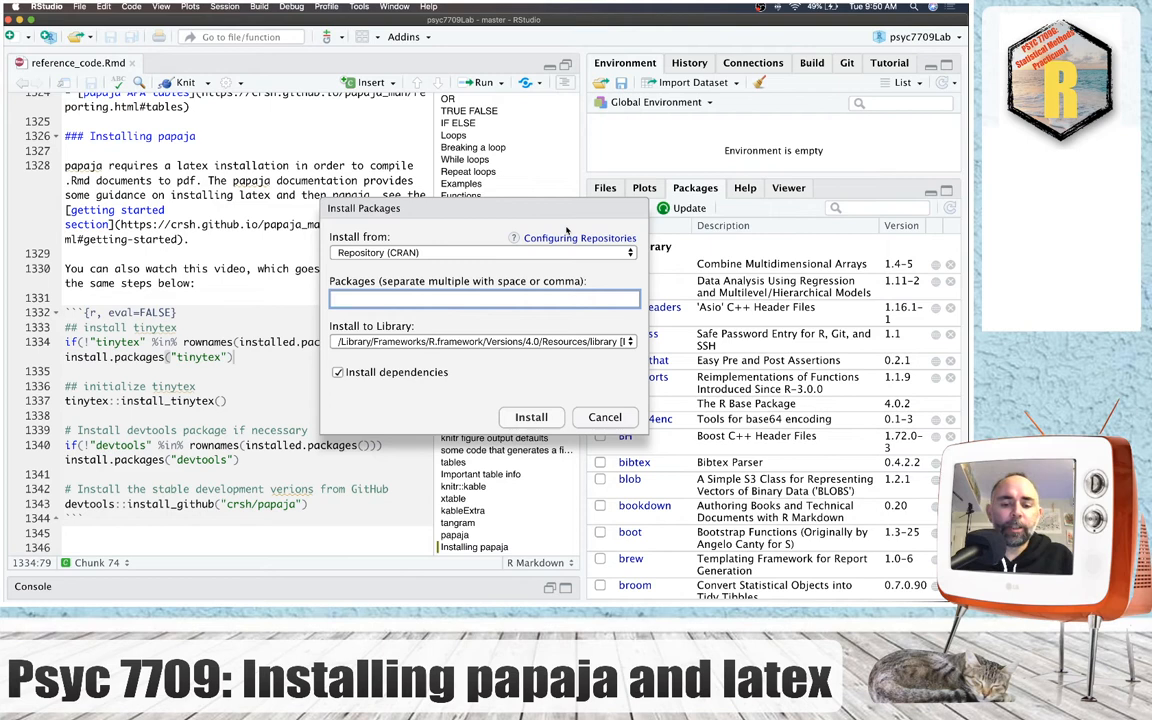
pyautogui.write('tin')
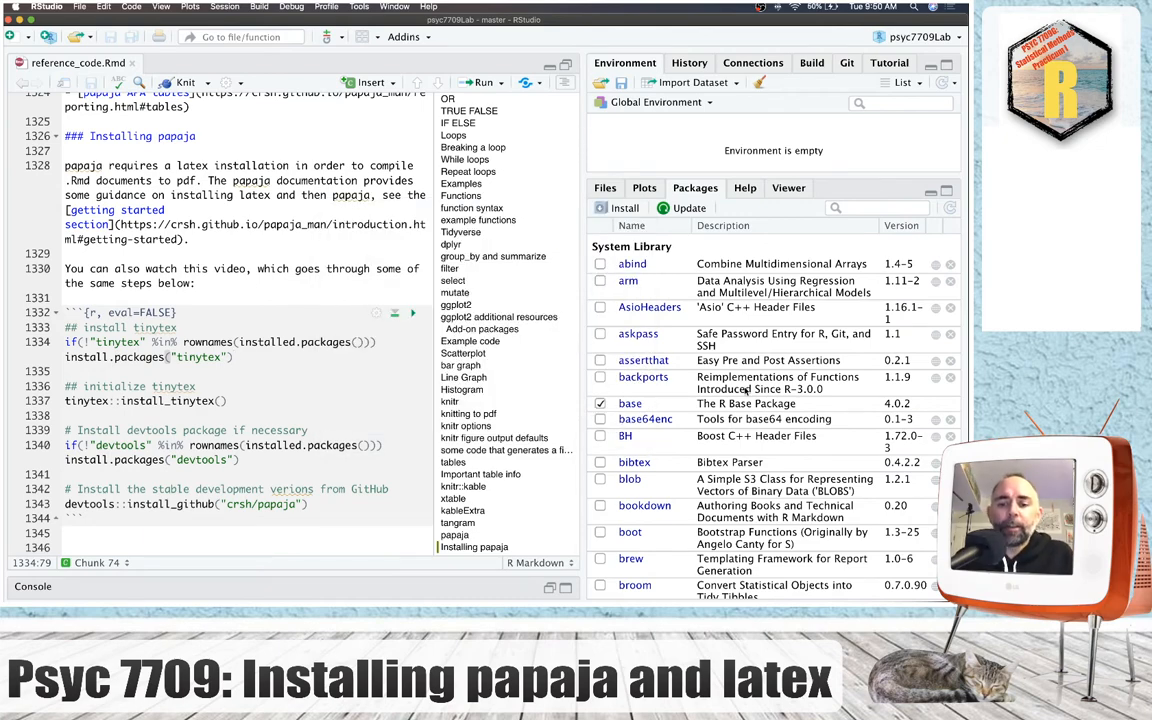
pyautogui.scroll(-3)
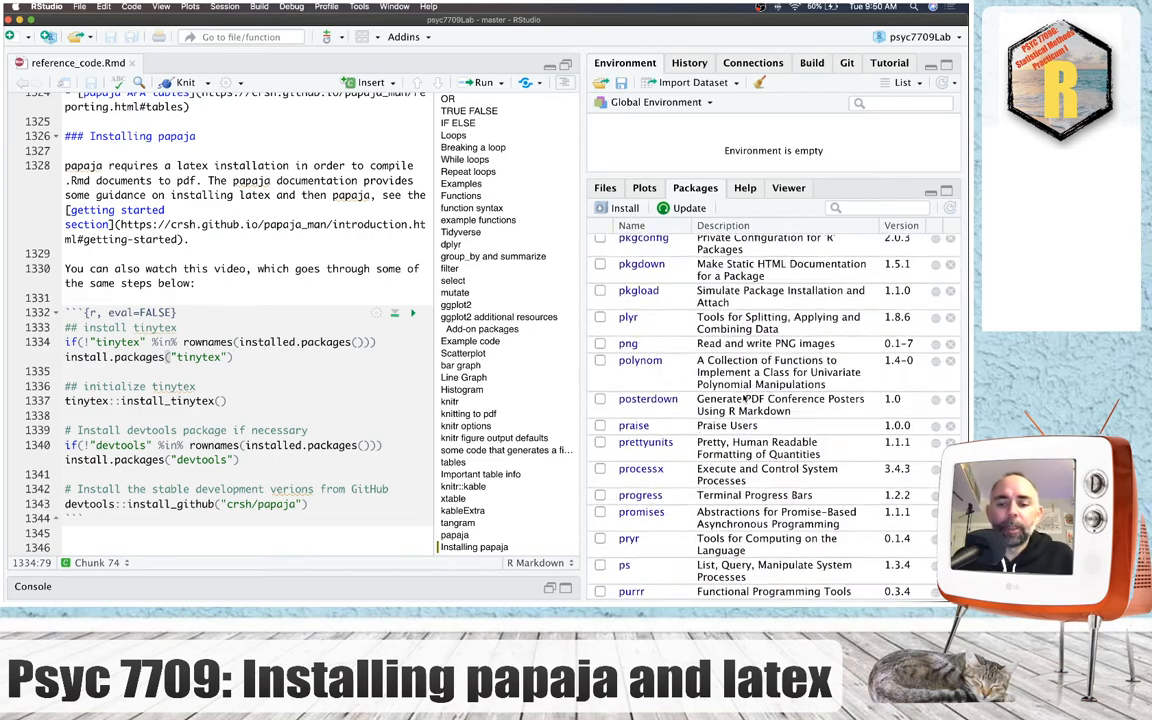
pyautogui.scroll(-3)
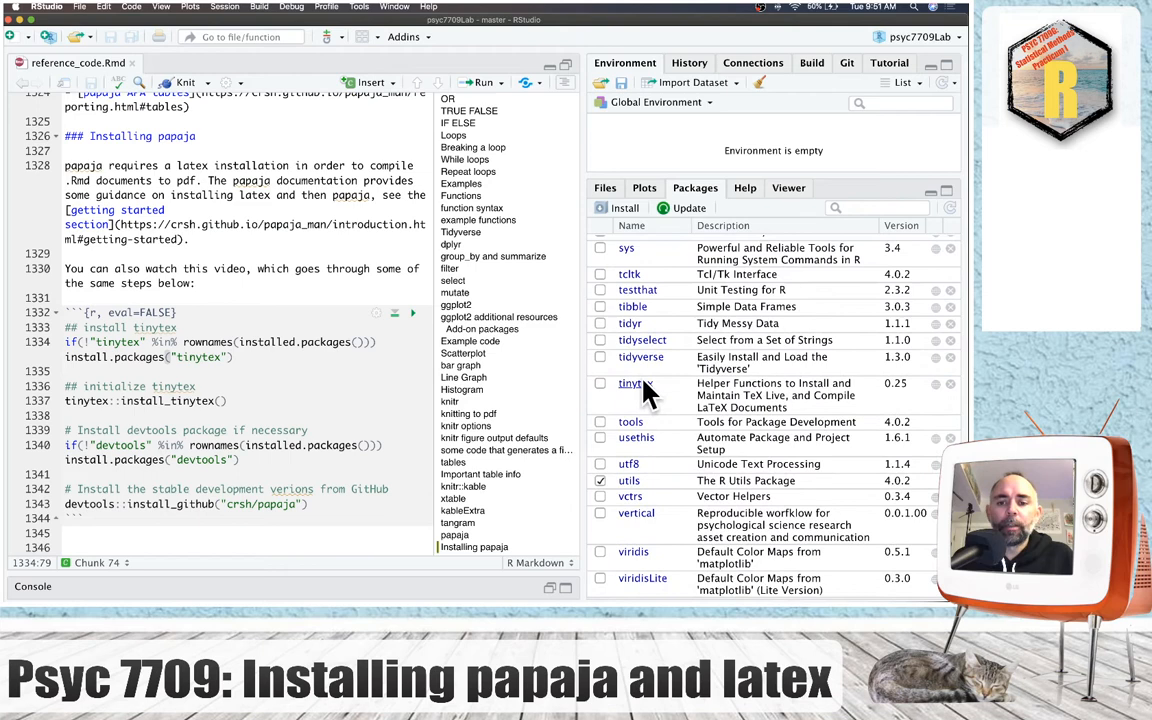
pyautogui.click(308, 398)
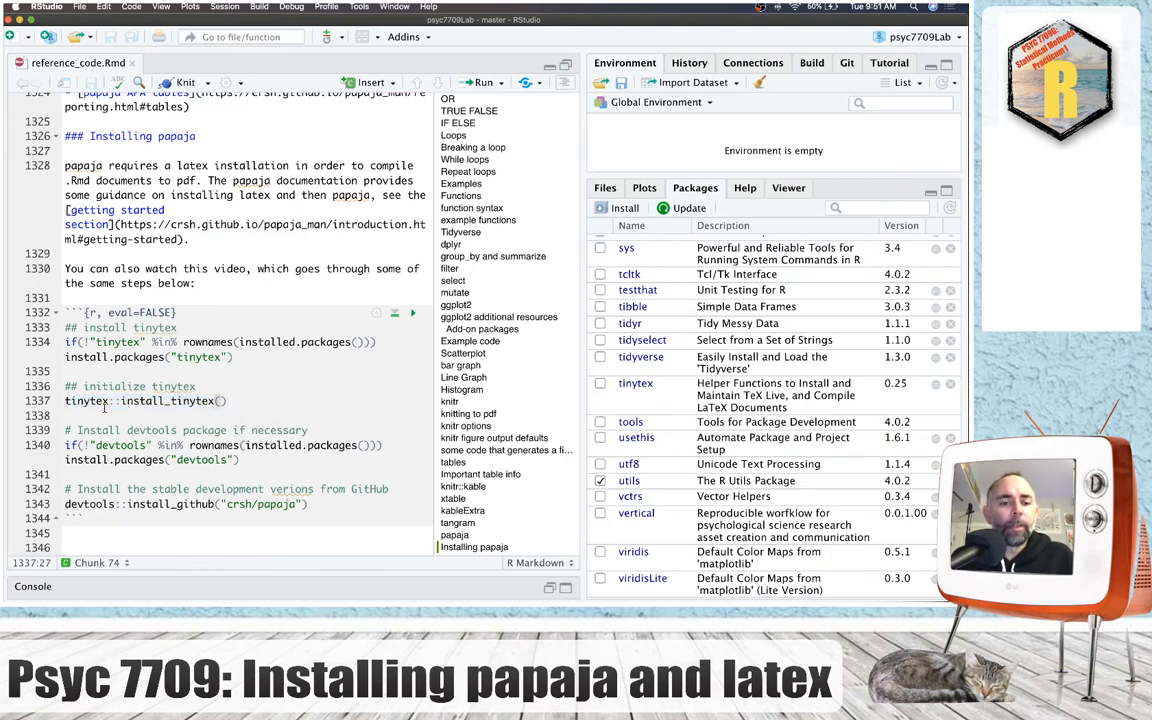
pyautogui.doubleClick(90, 400)
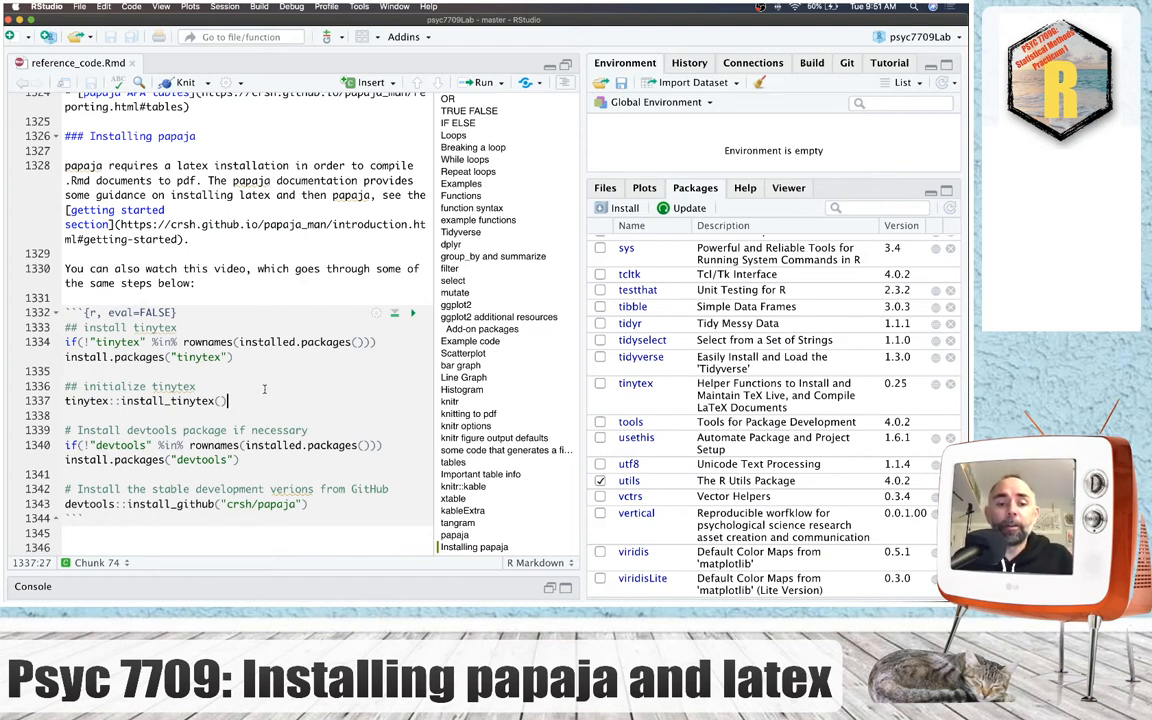
pyautogui.moveTo(280, 376)
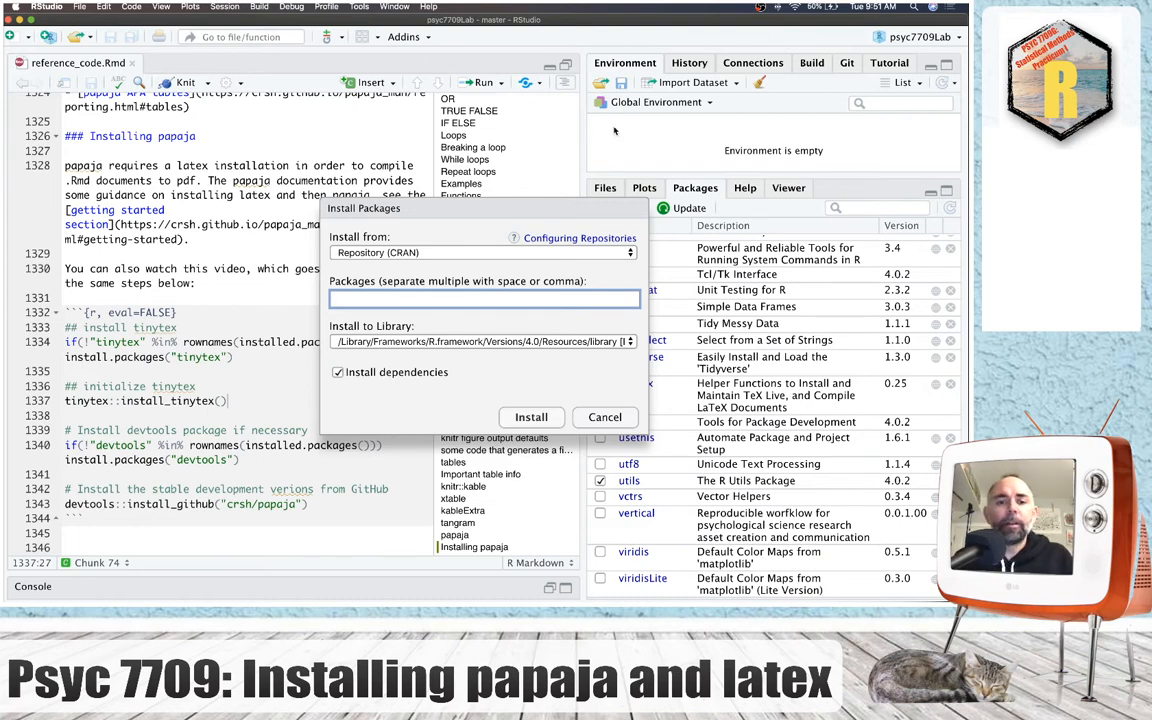
pyautogui.click(604, 418)
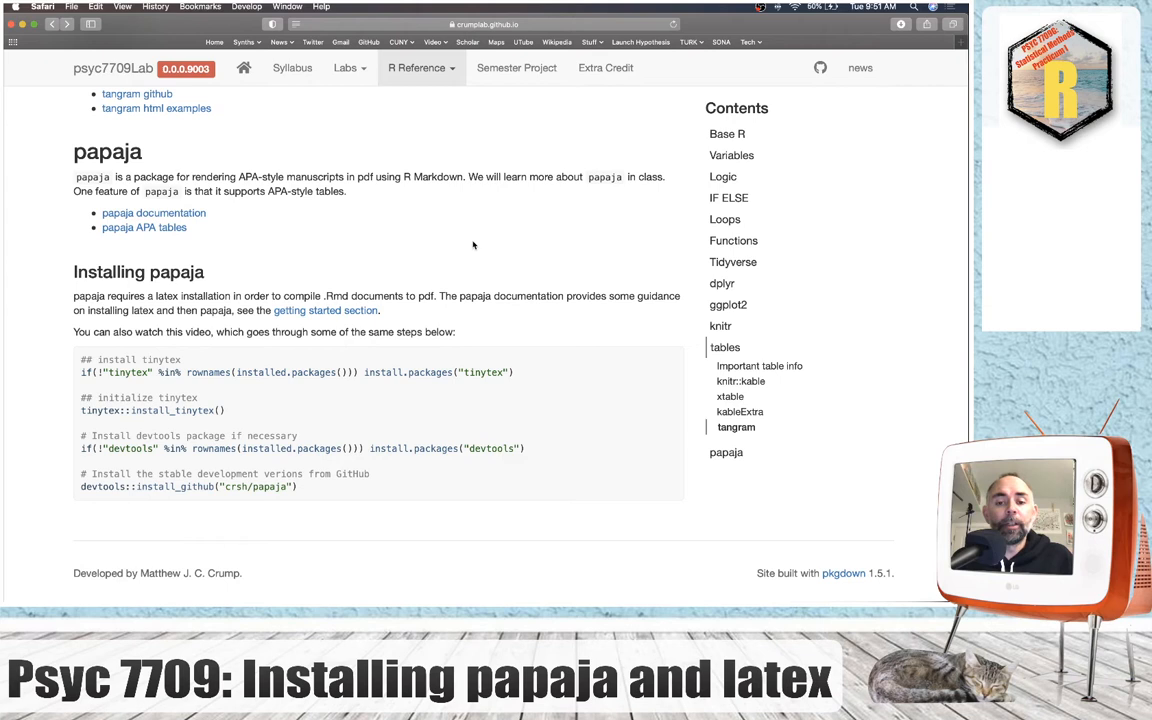
pyautogui.moveTo(376, 404)
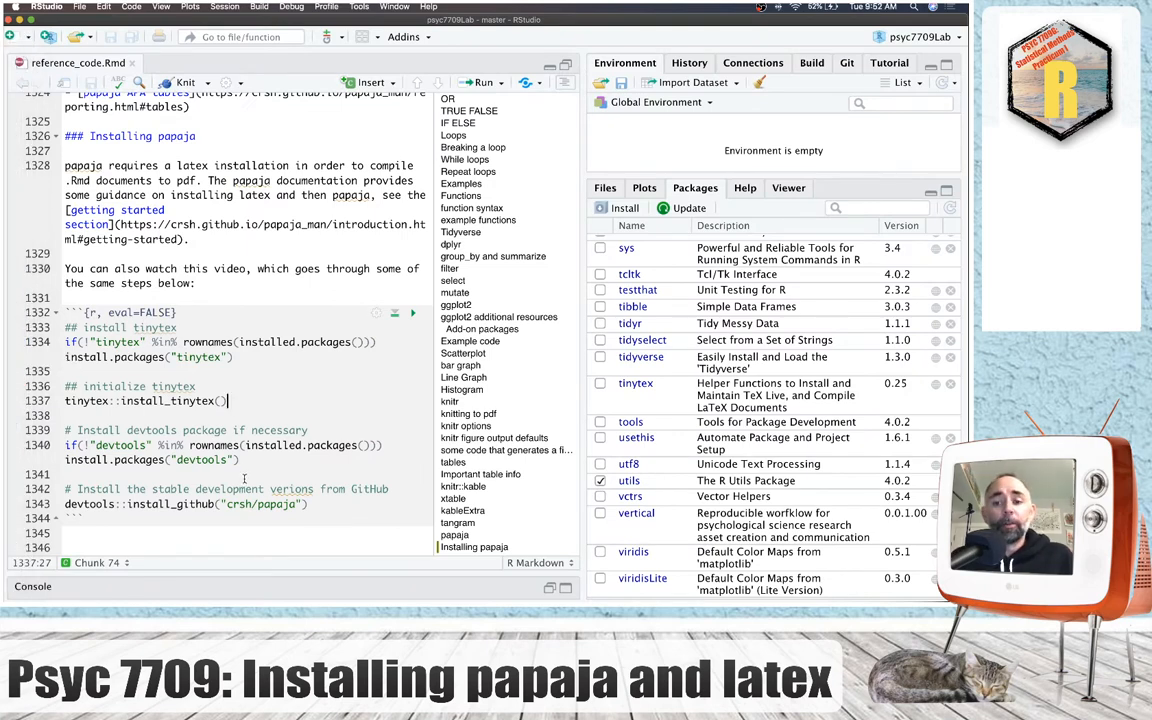
pyautogui.doubleClick(202, 460)
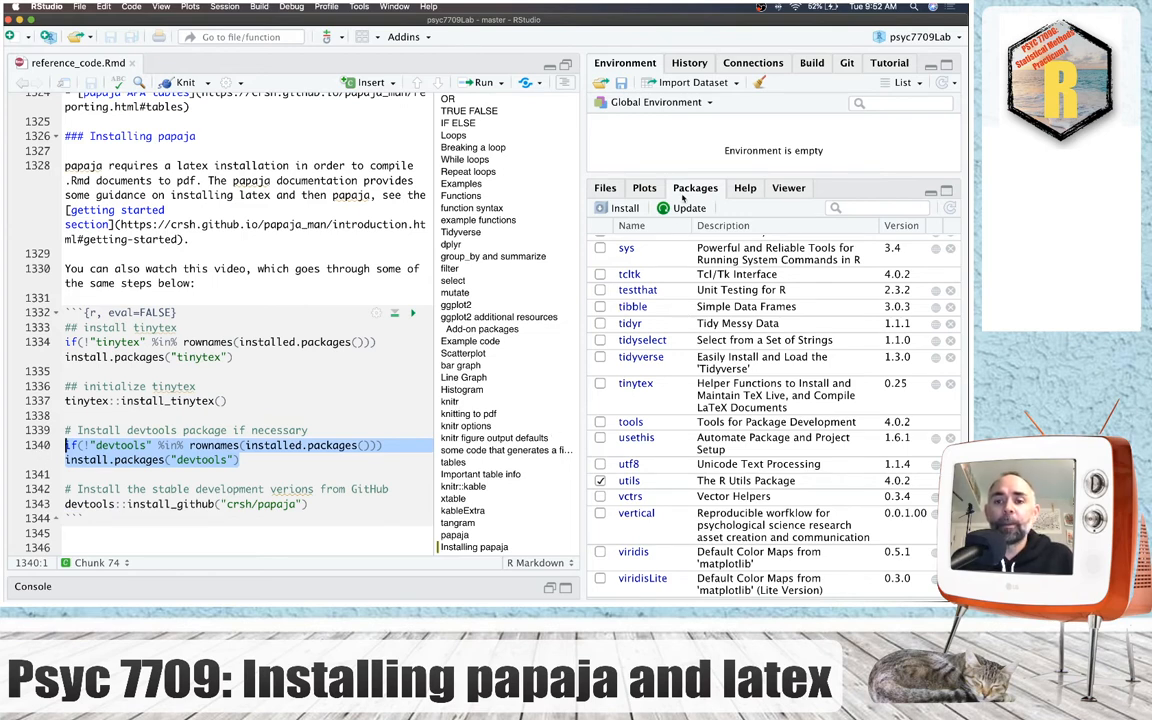
pyautogui.click(612, 206)
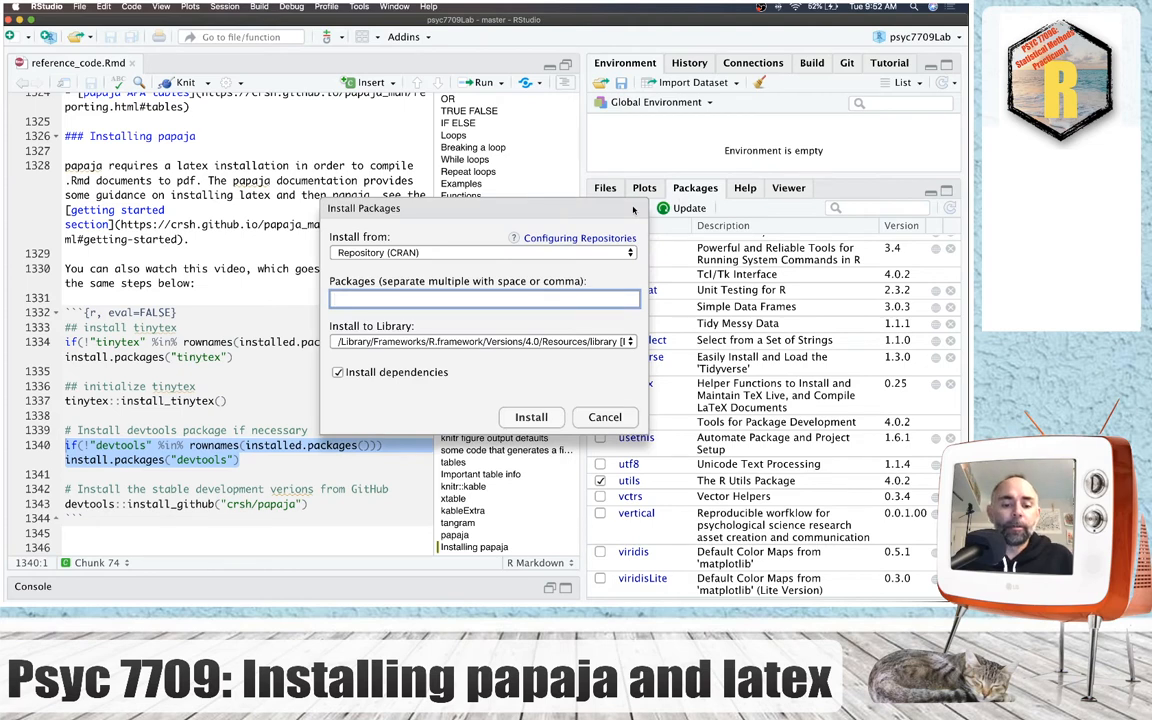
pyautogui.write('devtool')
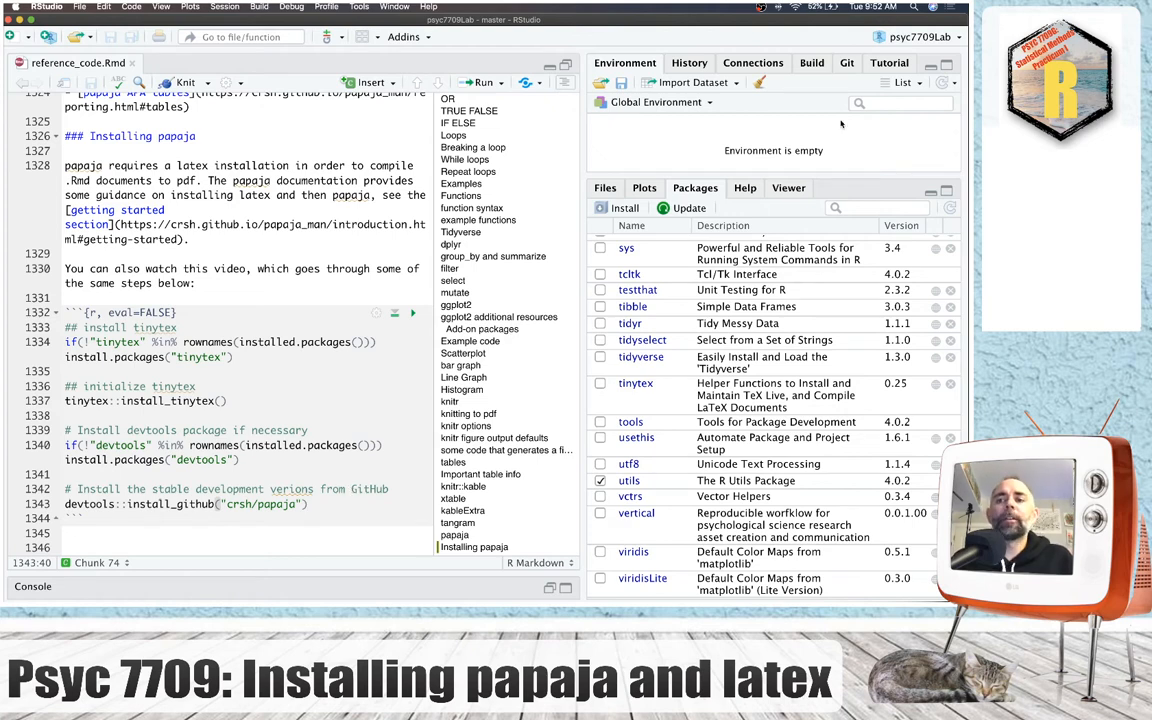
# Create a new RStudio project named testpapaja in the Desktop folder and open it.
pyautogui.click(912, 36)
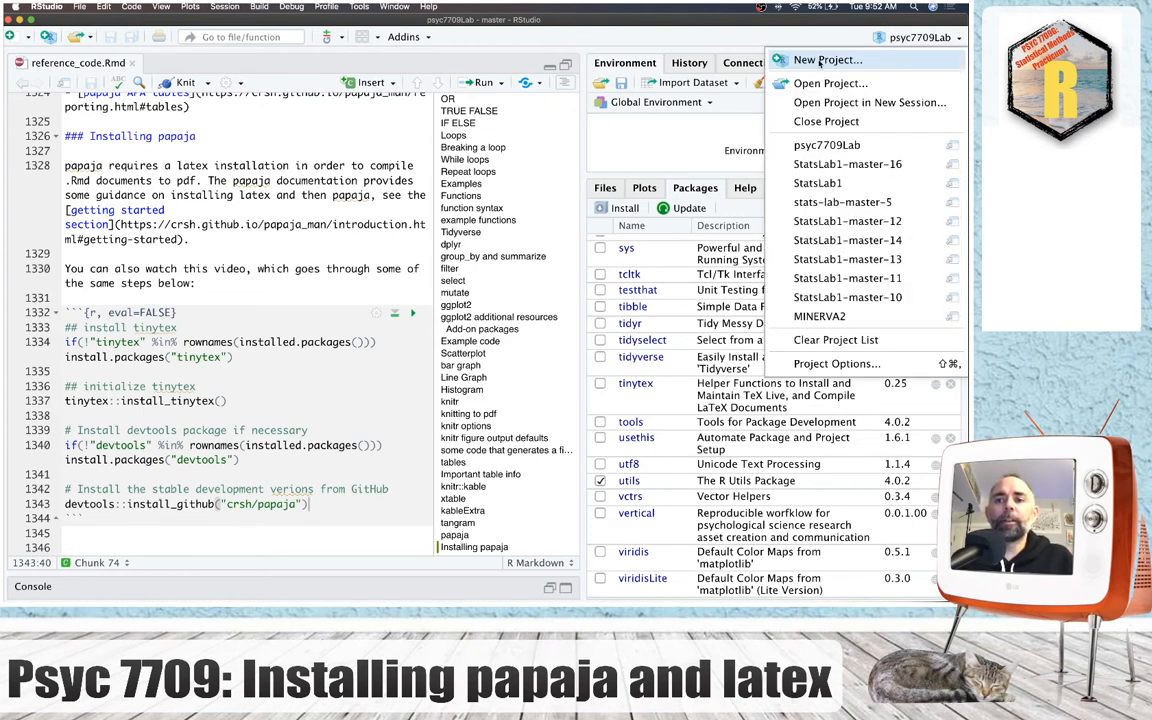
pyautogui.click(832, 60)
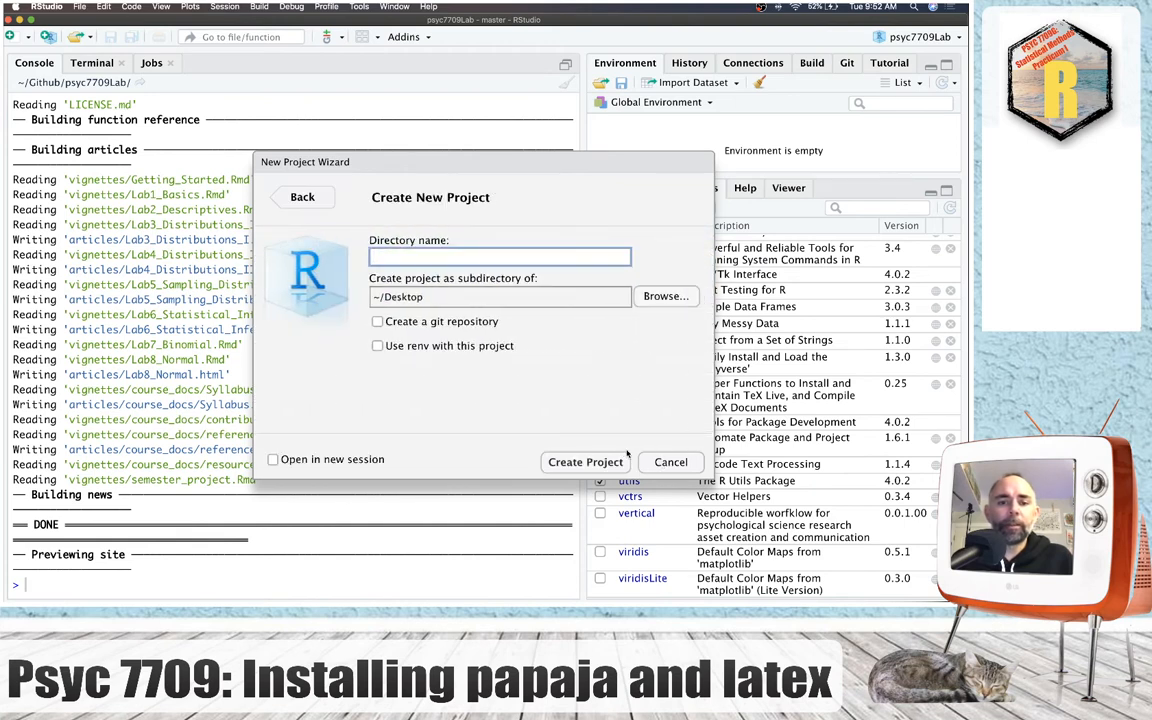
pyautogui.write('testpapaja')
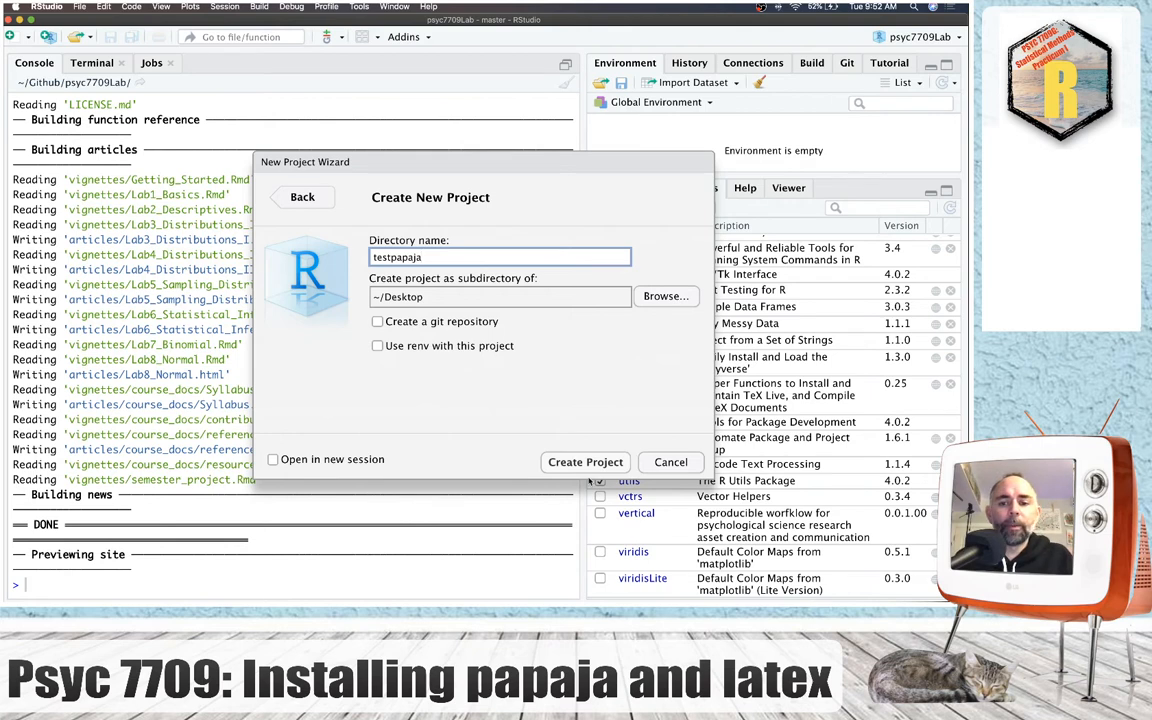
pyautogui.click(584, 462)
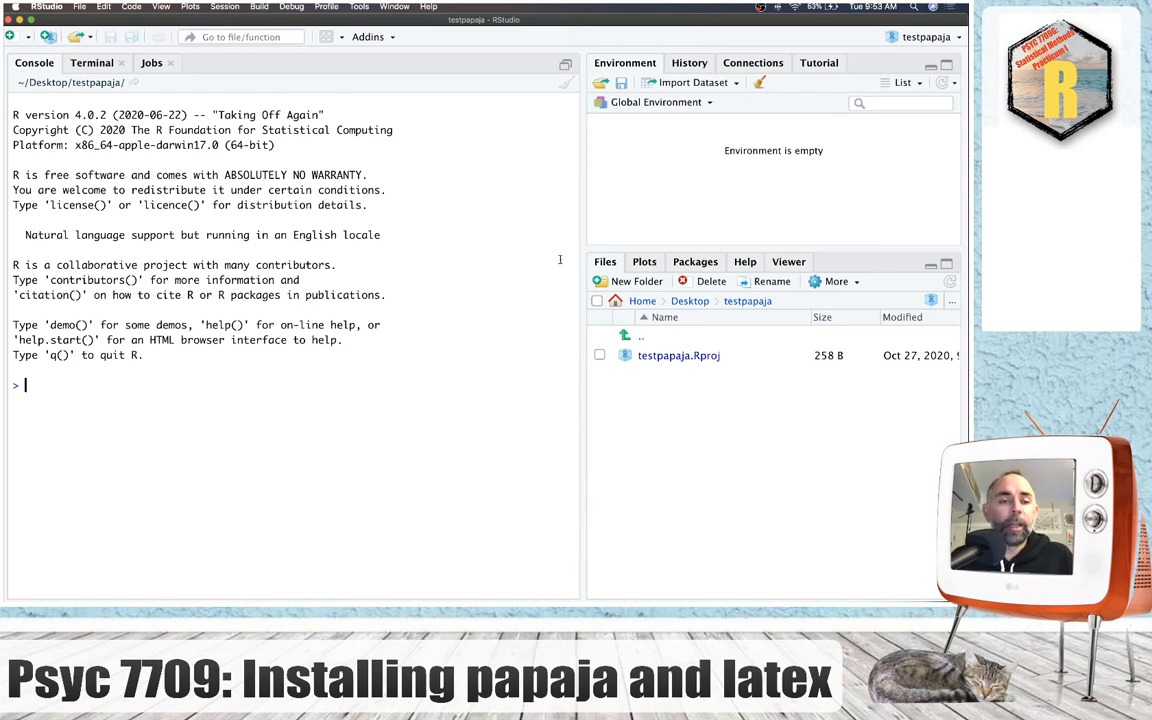
# Create a new R Markdown document from papaja's APA article (6th edition) template.
pyautogui.click(18, 36)
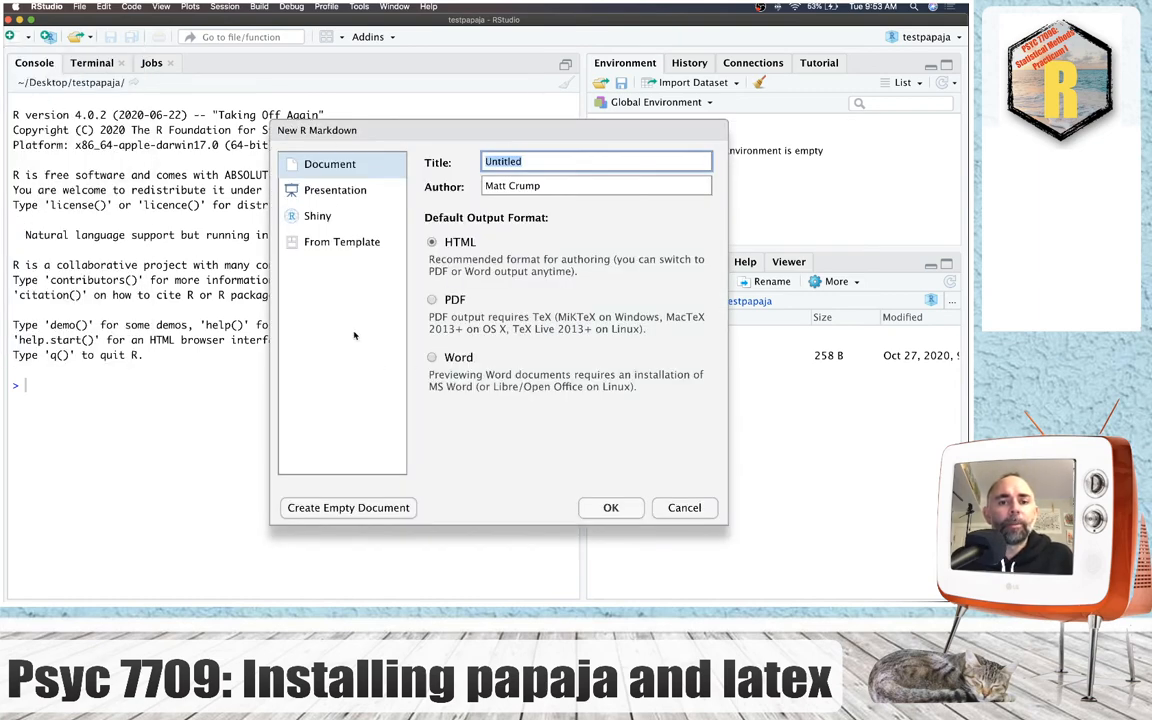
pyautogui.click(342, 240)
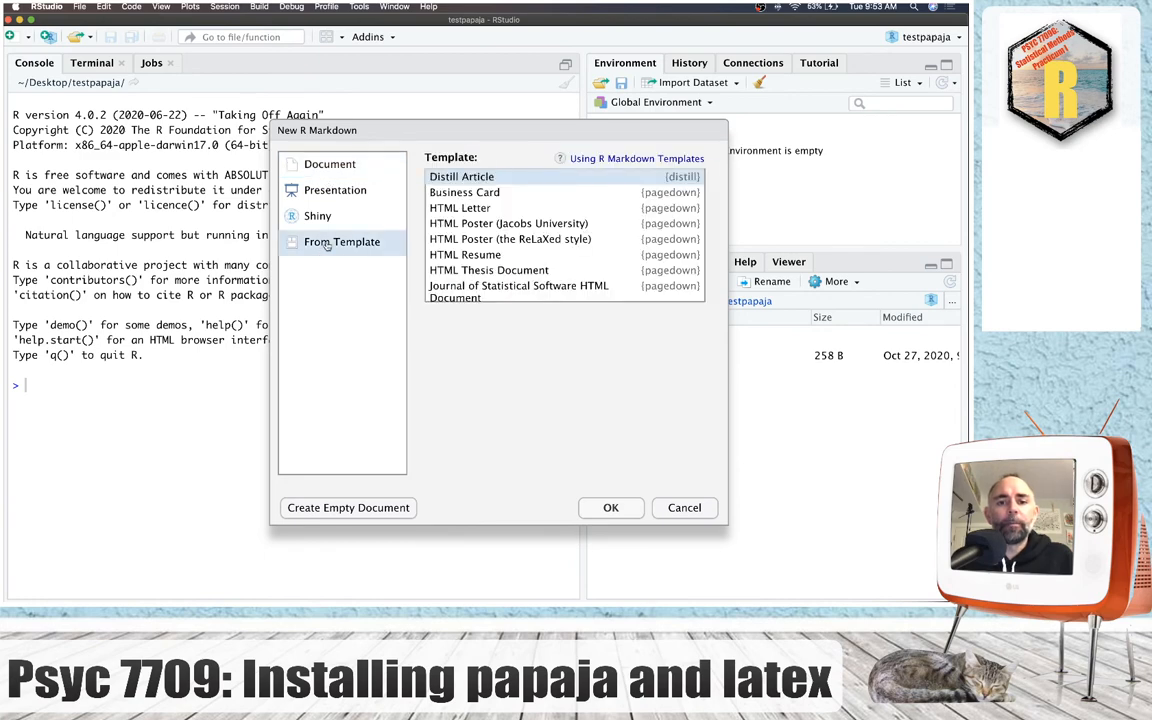
pyautogui.scroll(-3)
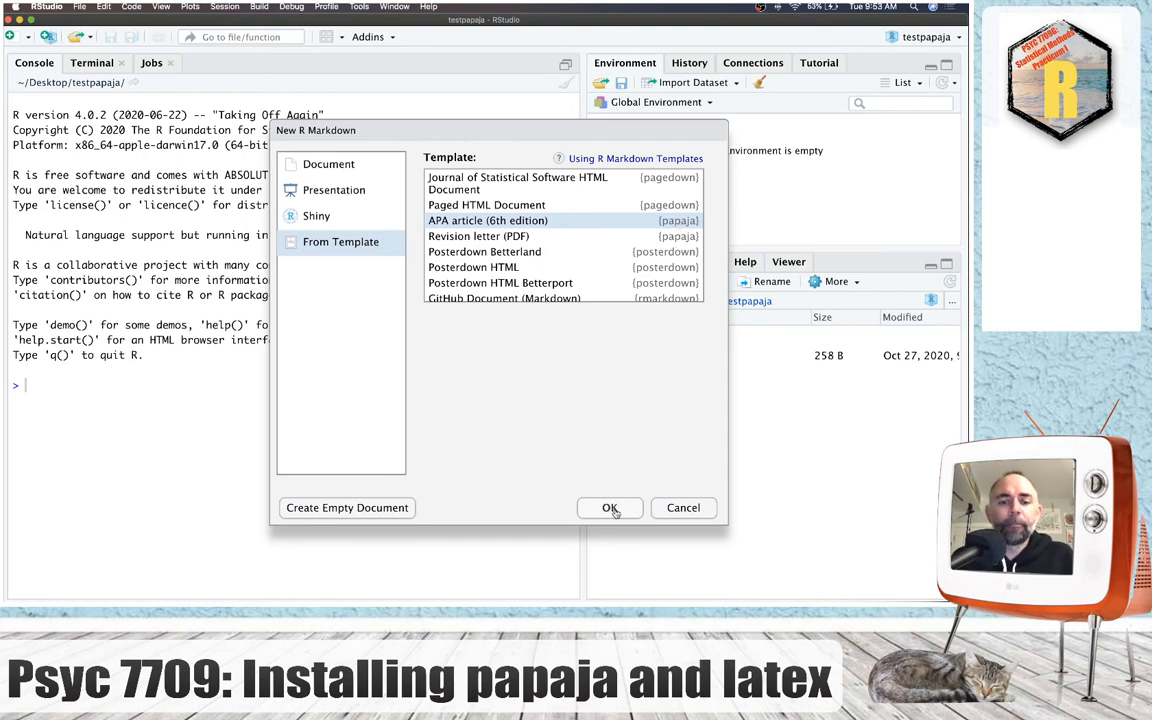
pyautogui.click(610, 508)
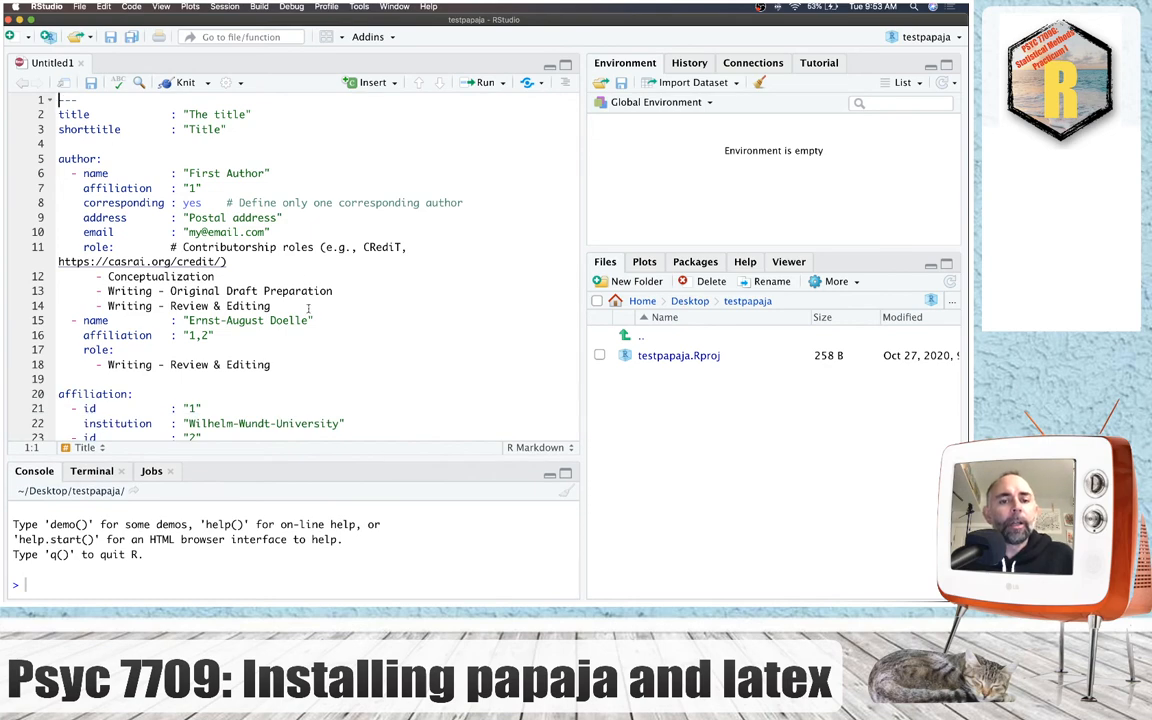
# Knit the template, saving it as test.Rmd in the testpapaja project, to produce the APA-style PDF.
pyautogui.scroll(-3)
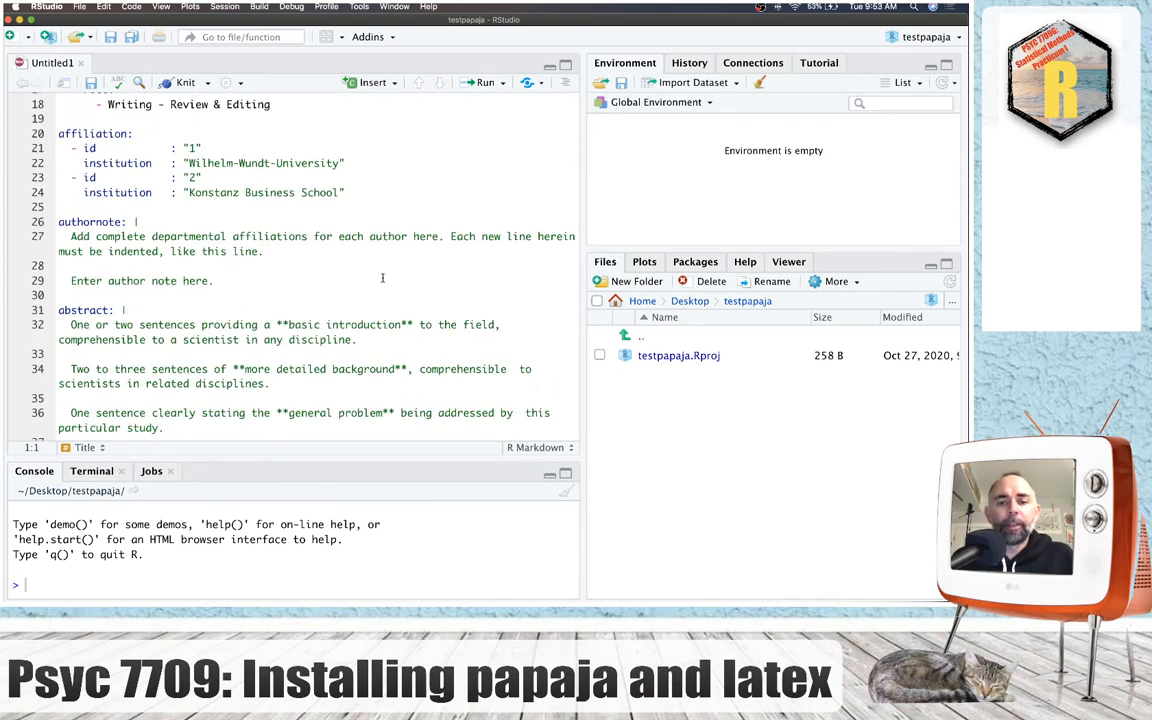
pyautogui.scroll(-3)
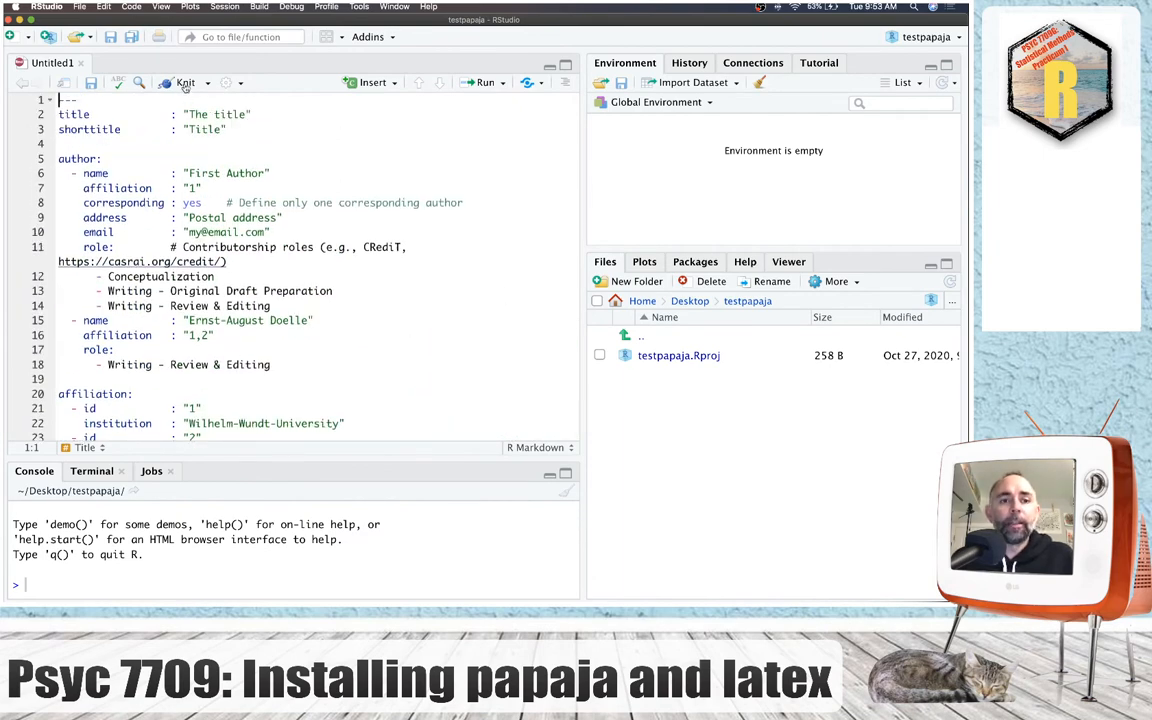
pyautogui.click(102, 82)
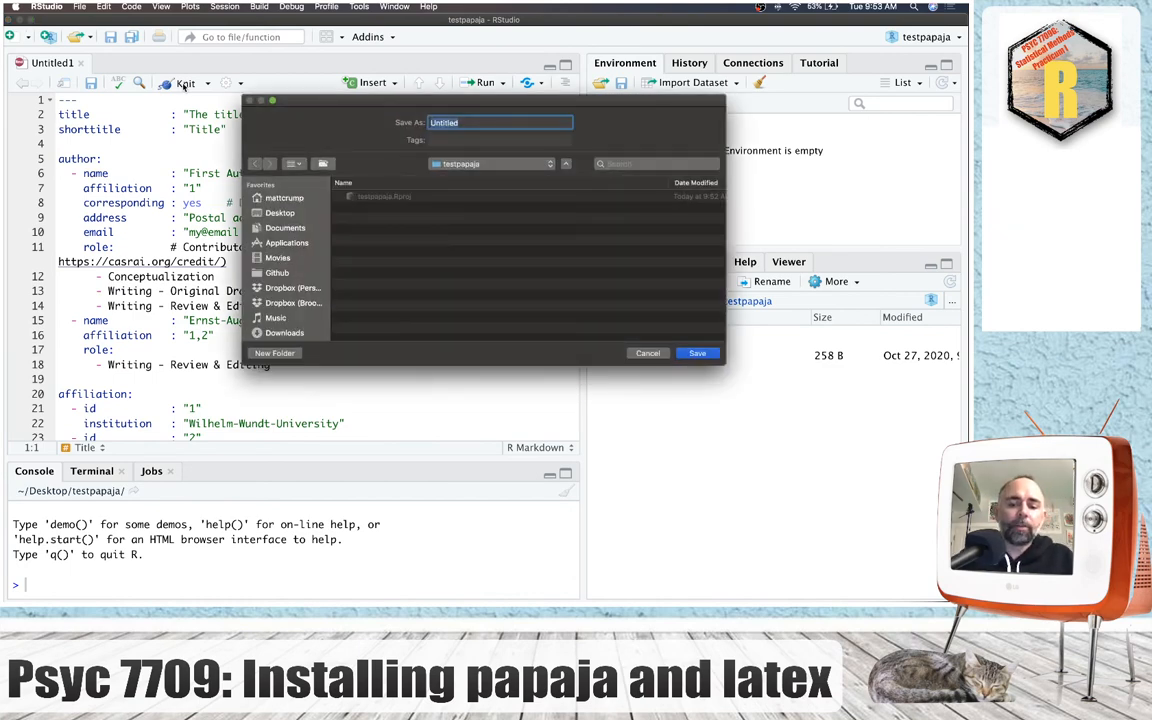
pyautogui.click(696, 352)
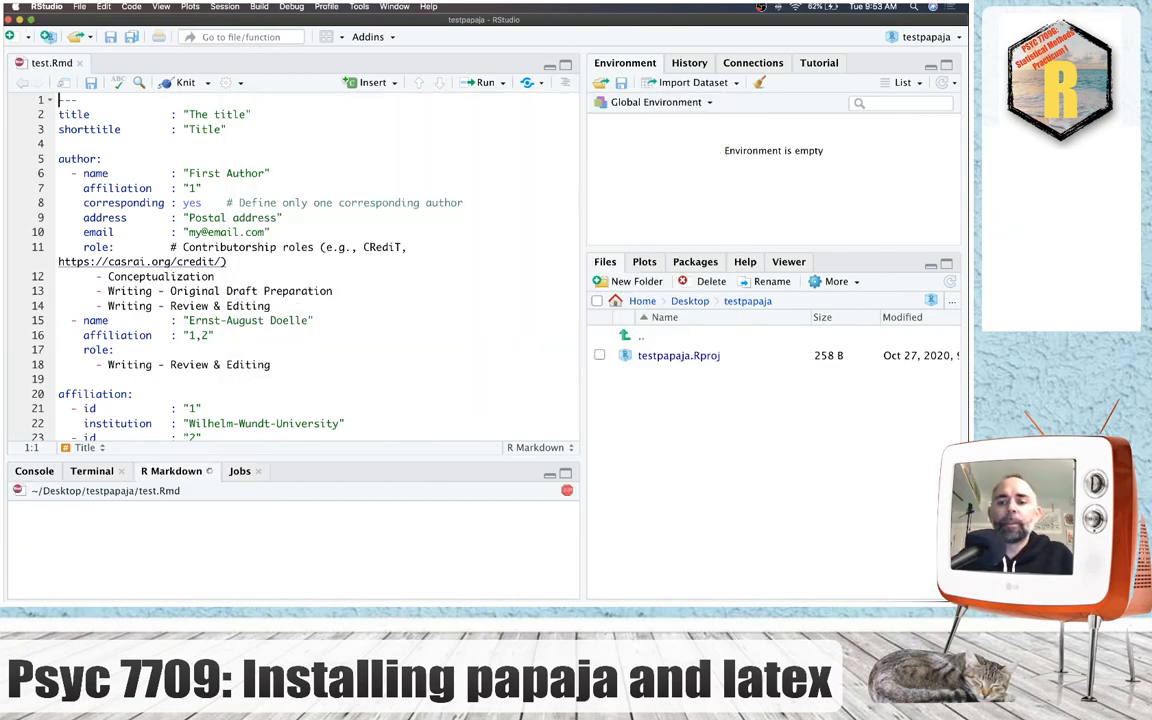
pyautogui.click(176, 82)
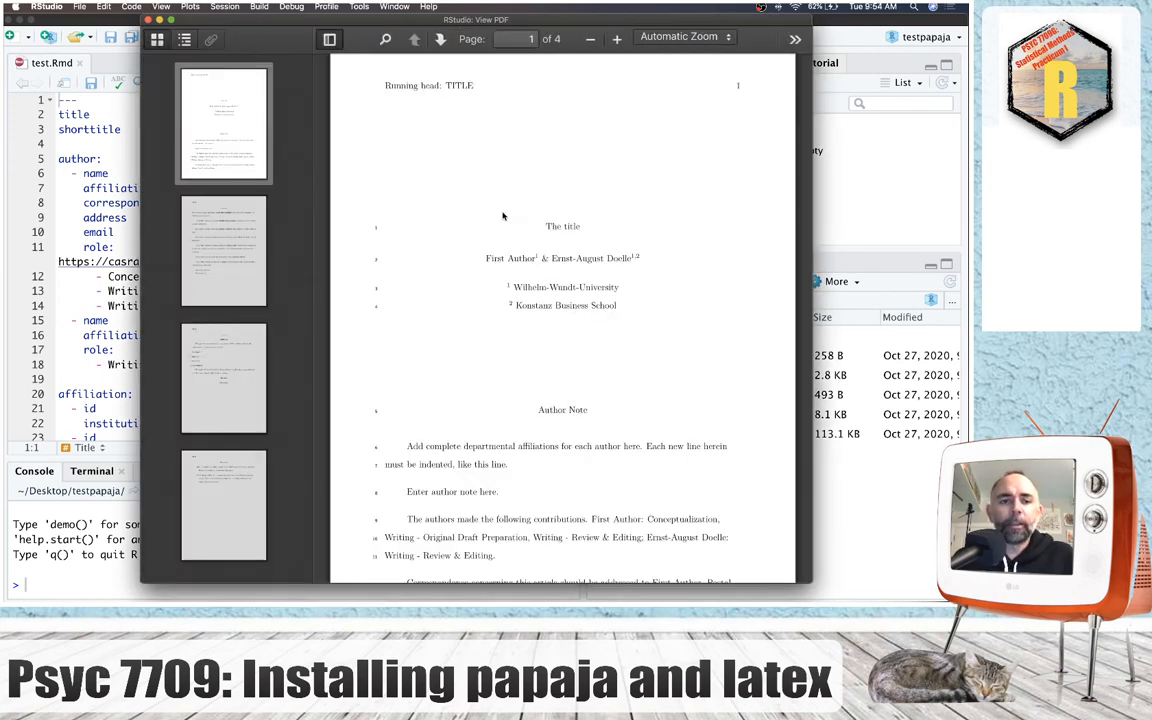
# Page through the four-page APA PDF's methods, results, discussion and references, returning to the title page.
pyautogui.scroll(-3)
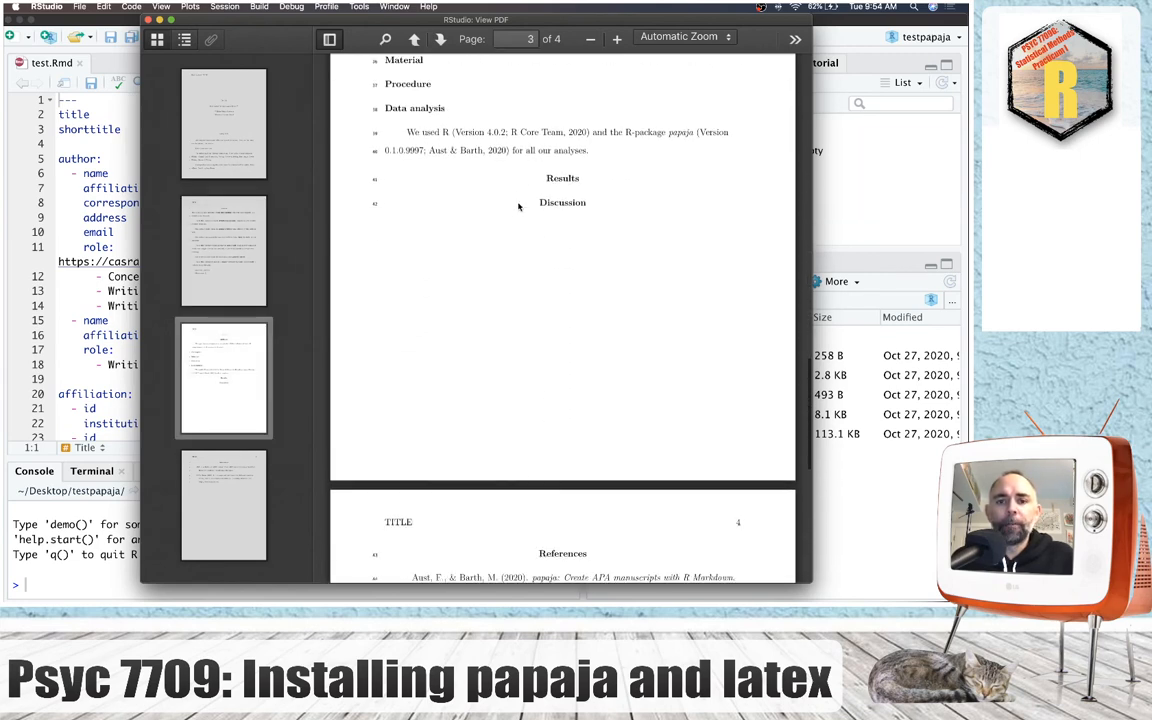
pyautogui.scroll(-3)
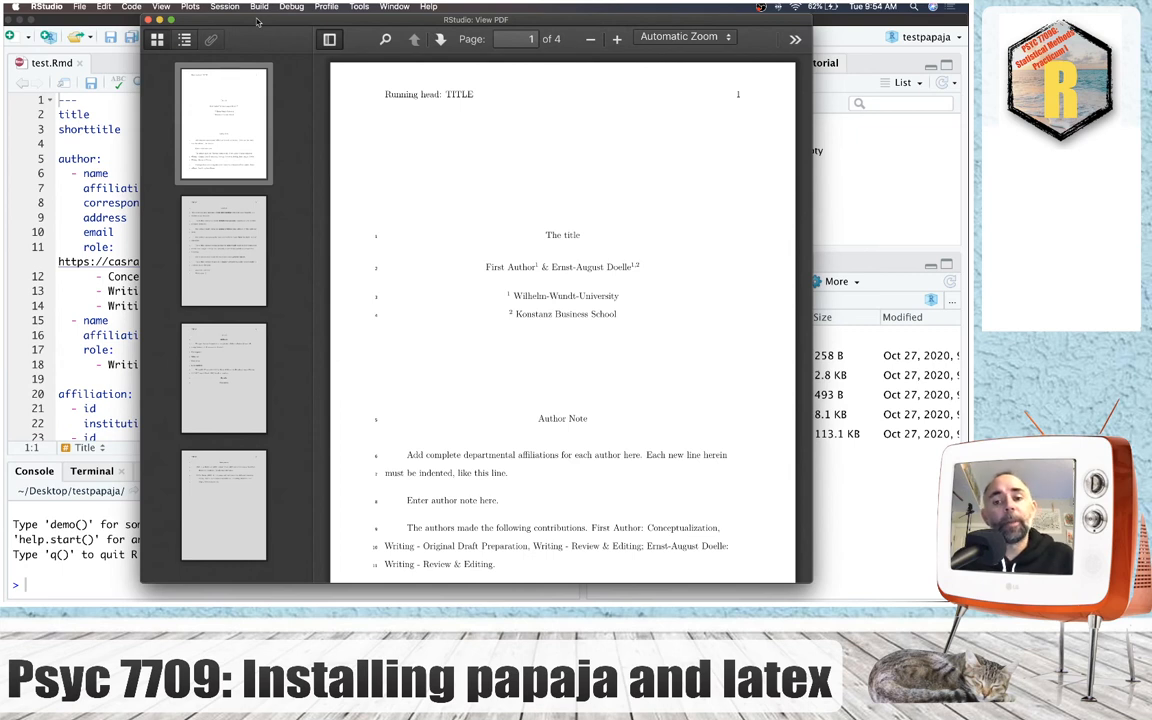
pyautogui.moveTo(236, 140)
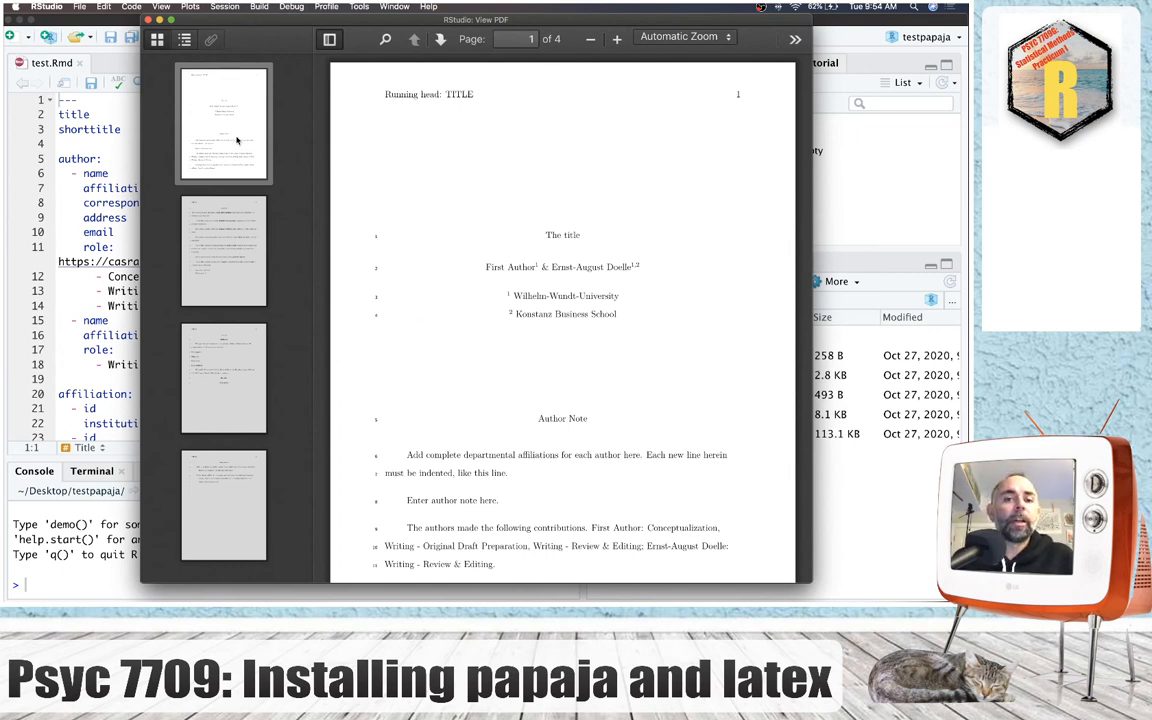